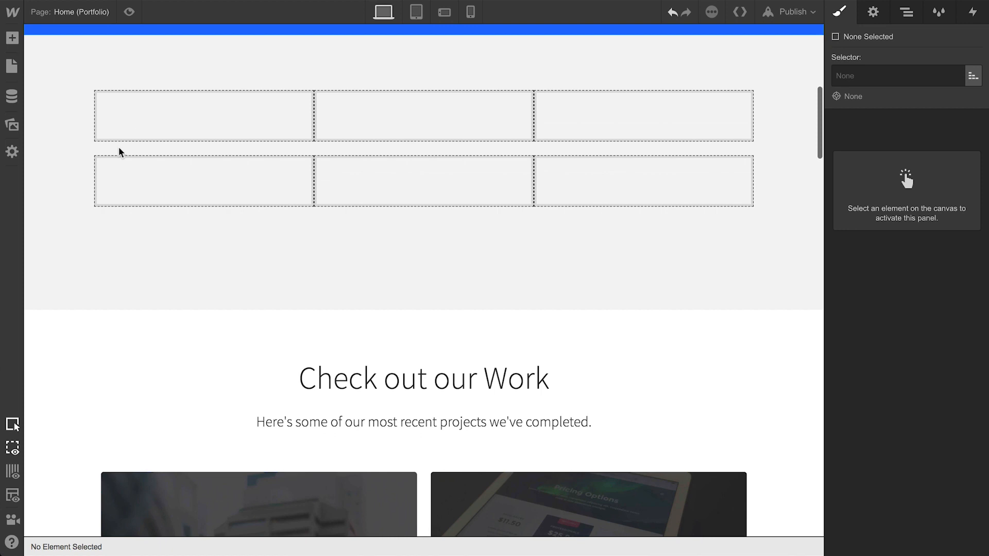
Drag an uploaded asset image from the Assets panel onto the page grid
click(11, 125)
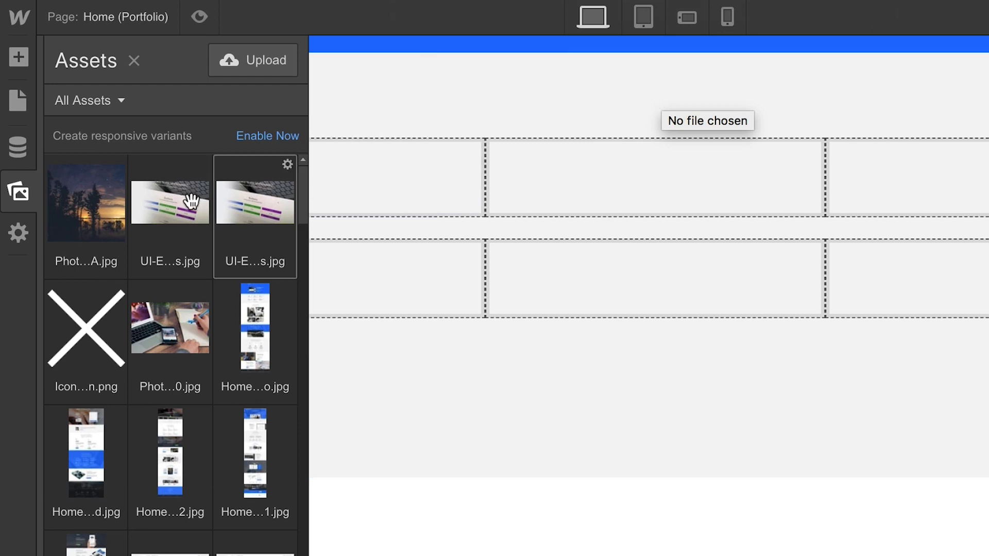
drag(86, 202, 378, 246)
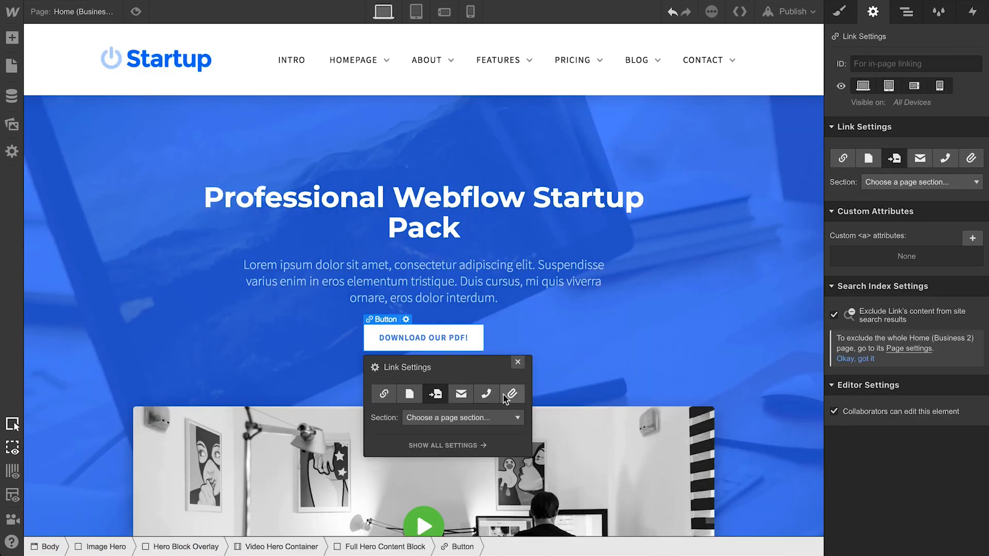
Link the DOWNLOAD OUR PDF! button to a file attachment, replace the portfolio image, and go to About 4
click(513, 393)
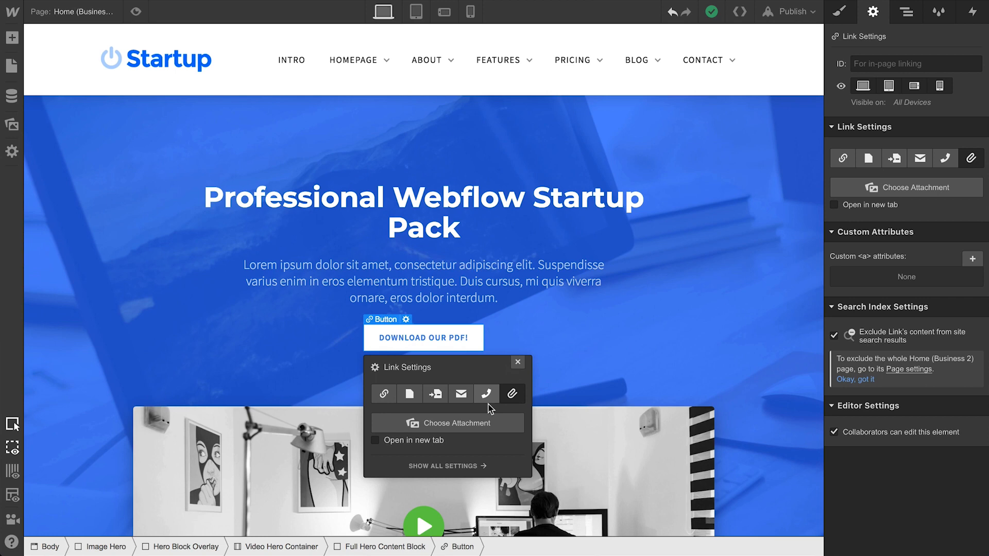
click(447, 422)
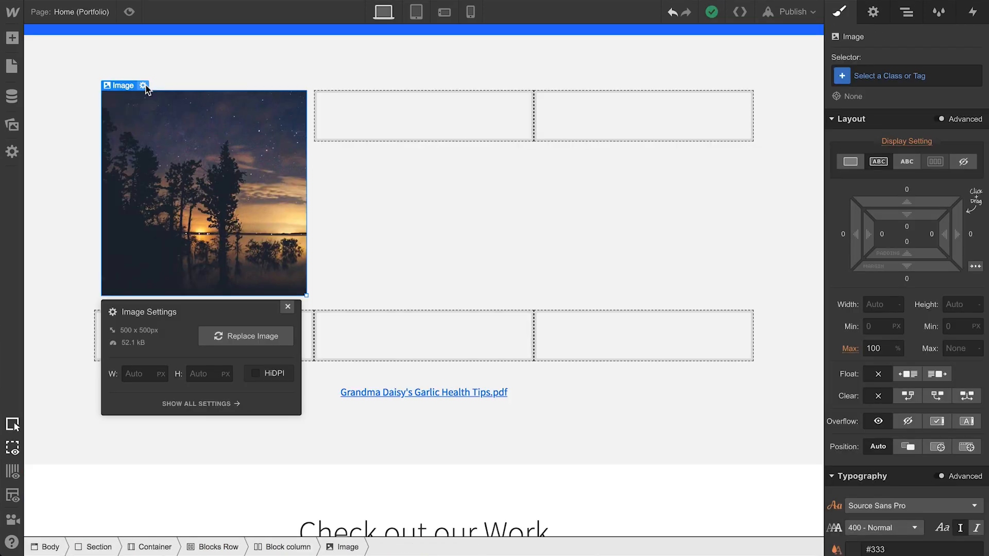
click(245, 336)
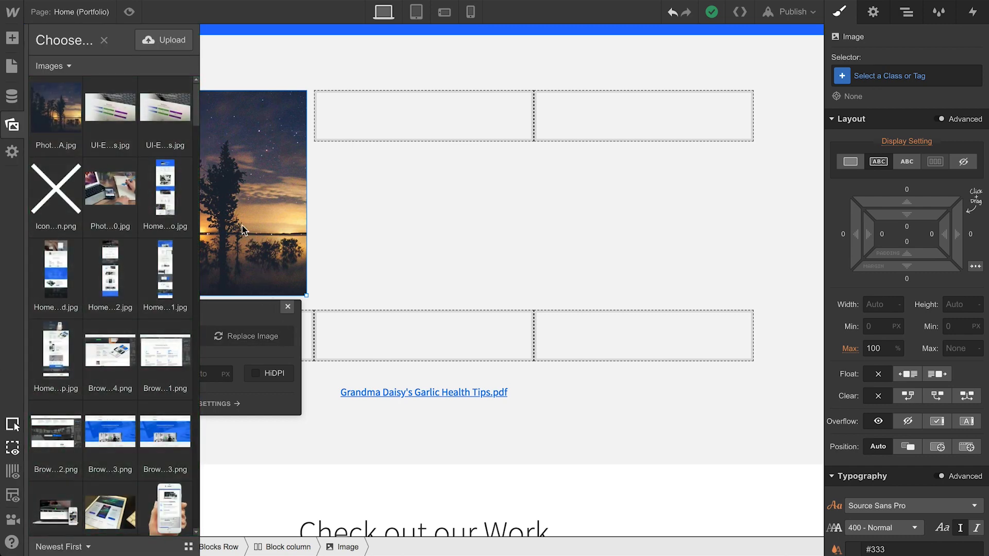
click(164, 41)
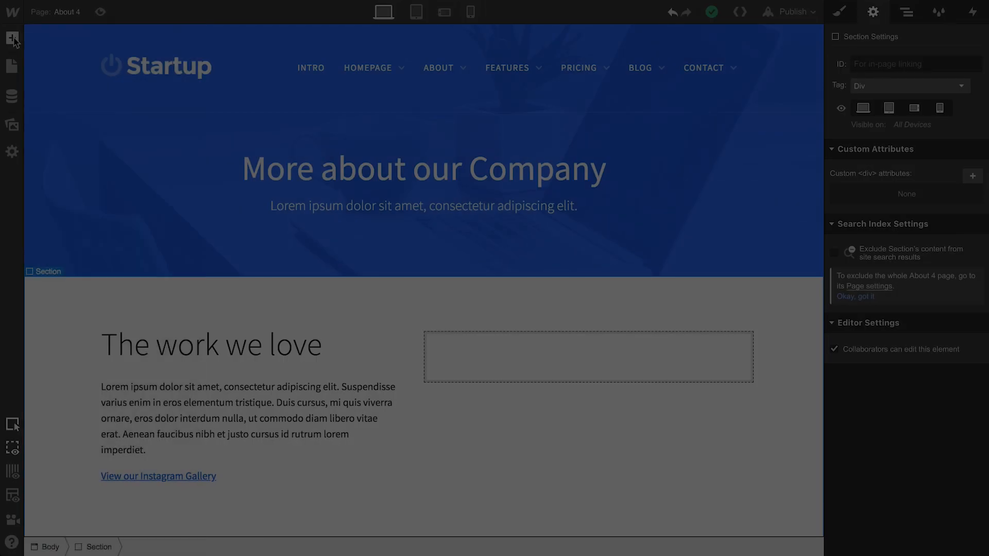
Add an Image element to the About gallery column and choose the aurora photo for it
click(905, 11)
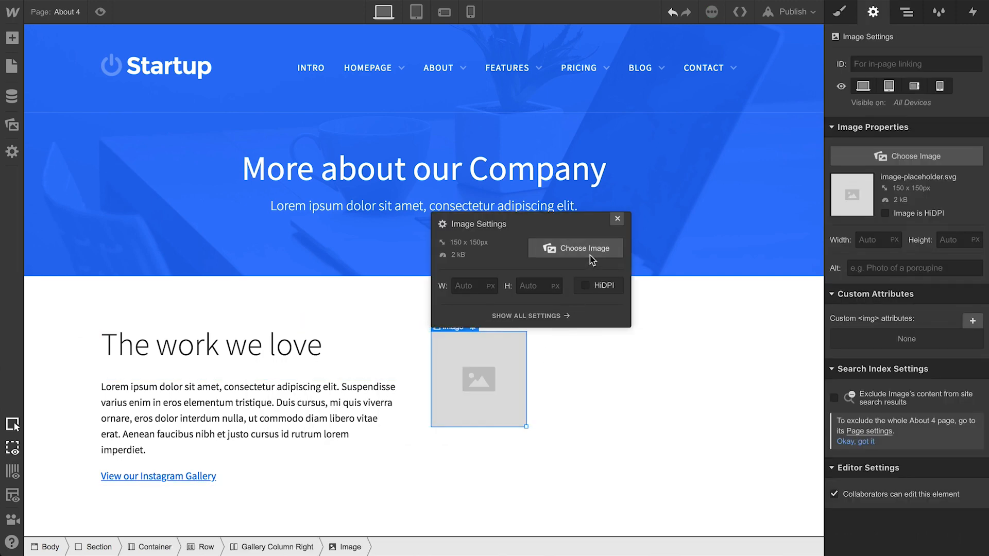
click(575, 248)
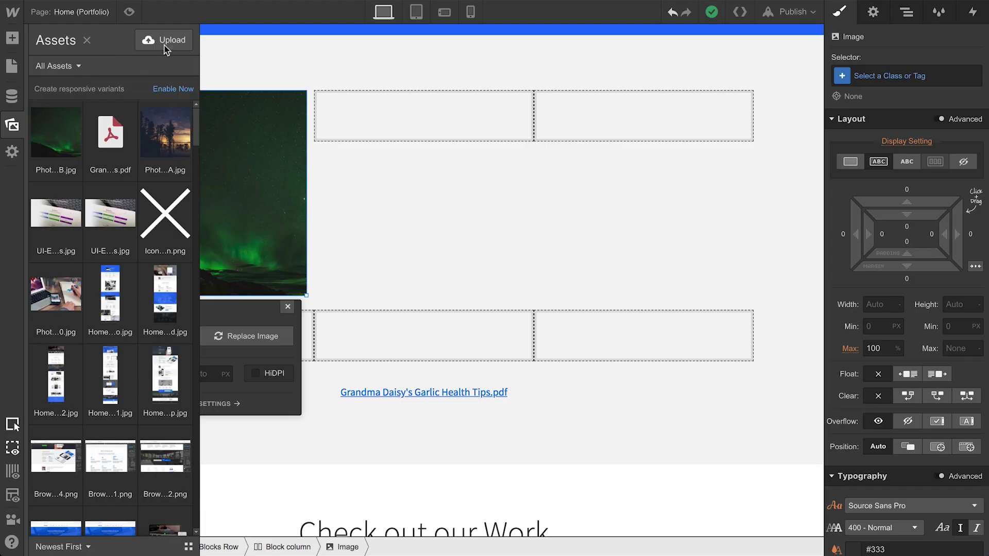
Upload the rooftop starry-sky Photo C and place it in the second grid cell
click(163, 40)
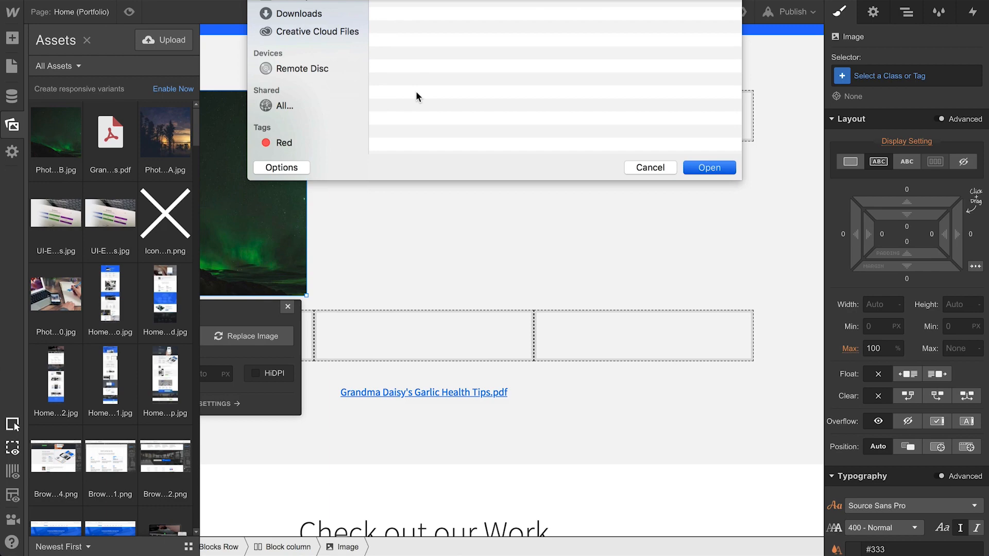
click(650, 167)
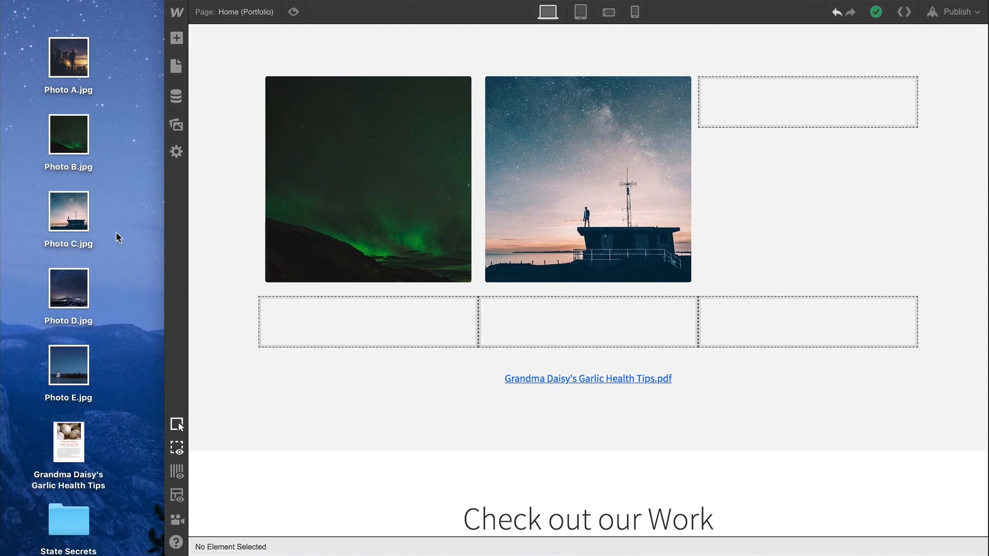
Drag the starry mountain Photo D from the desktop into the third grid cell
drag(68, 288, 656, 111)
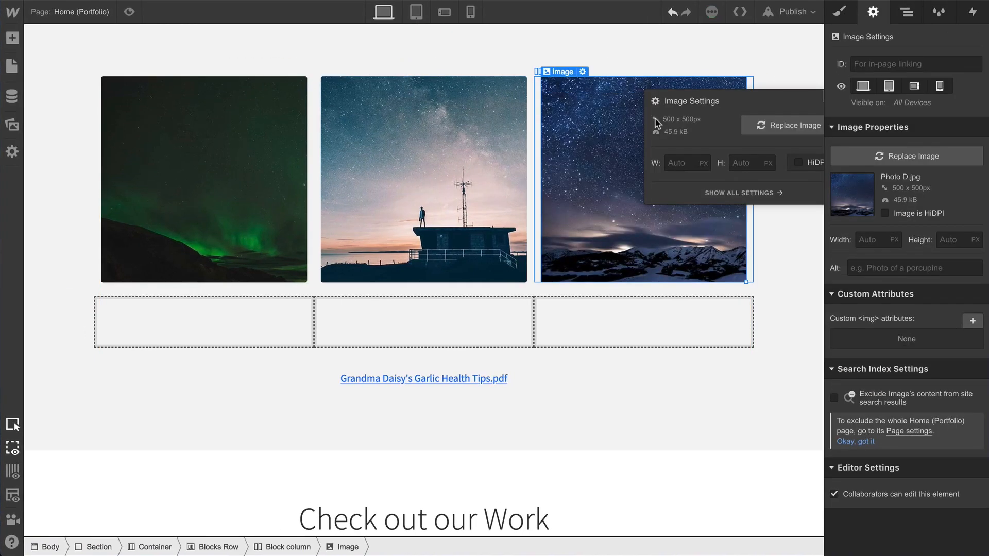
mouse_move(581, 124)
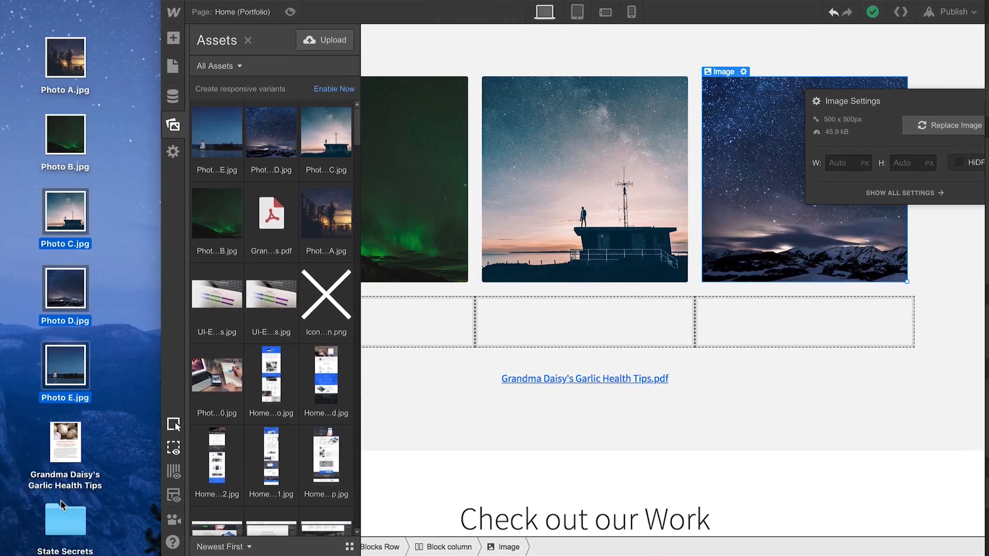
Select Photos 1–3 in the State Secrets Finder folder, then close Finder and Assets
click(950, 124)
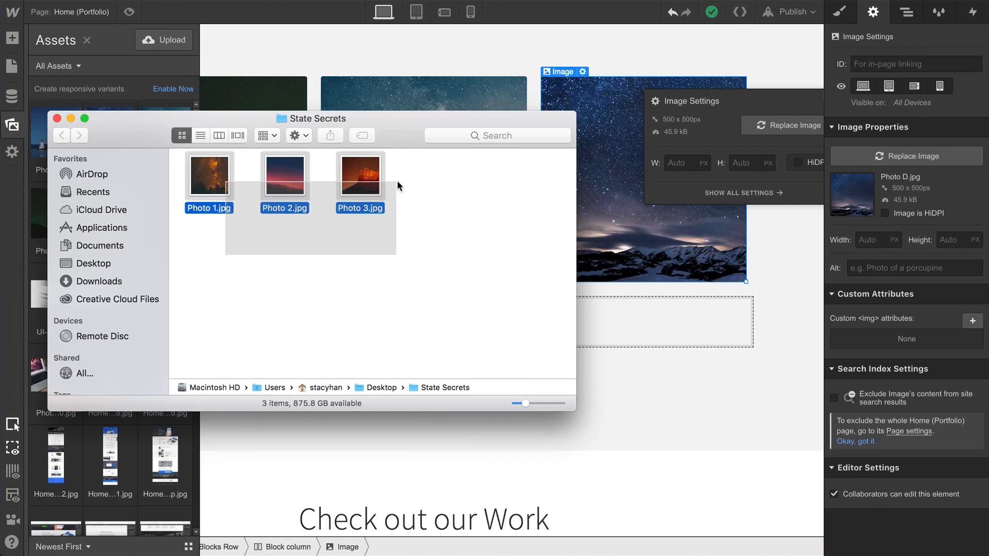
click(361, 177)
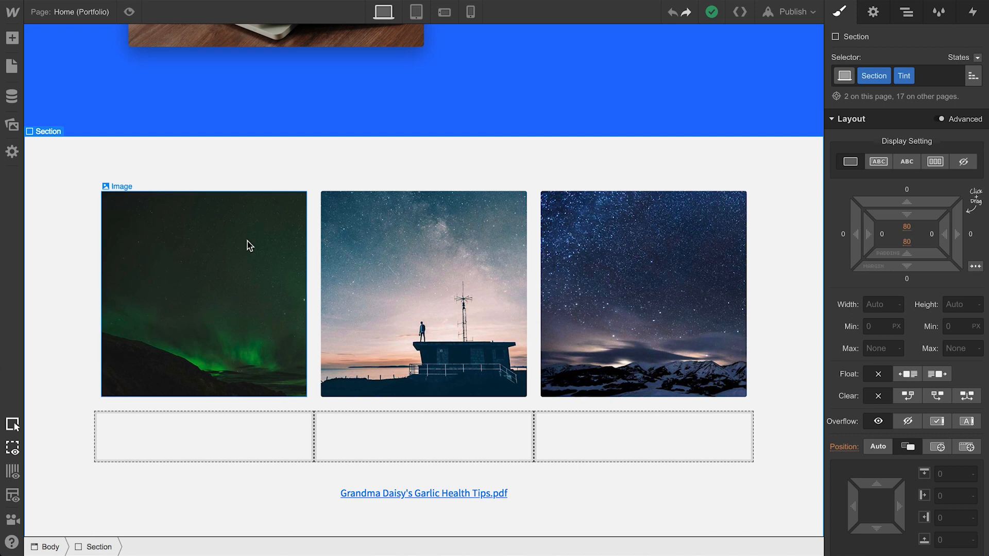
Permanently delete the aurora image Photo B from the site's assets
click(11, 123)
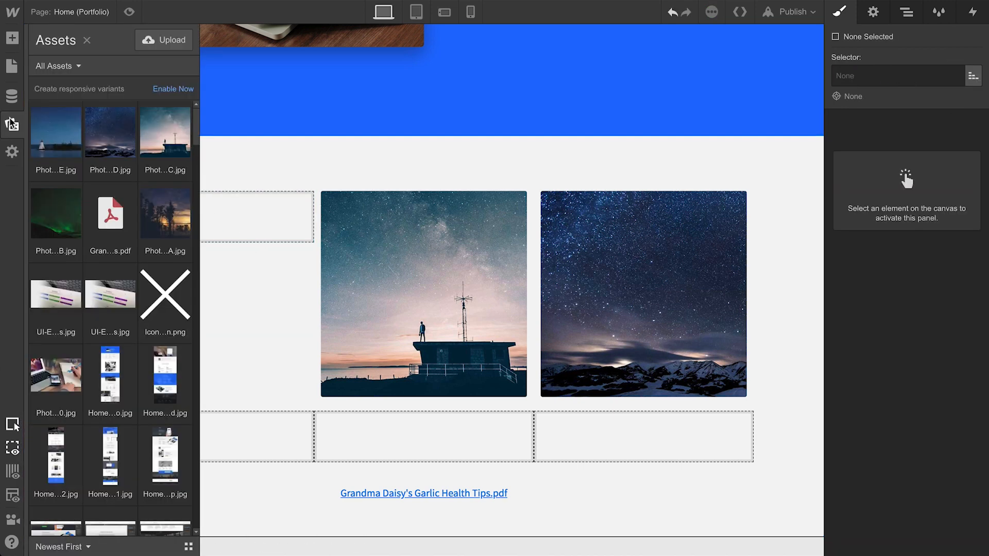
mouse_move(49, 202)
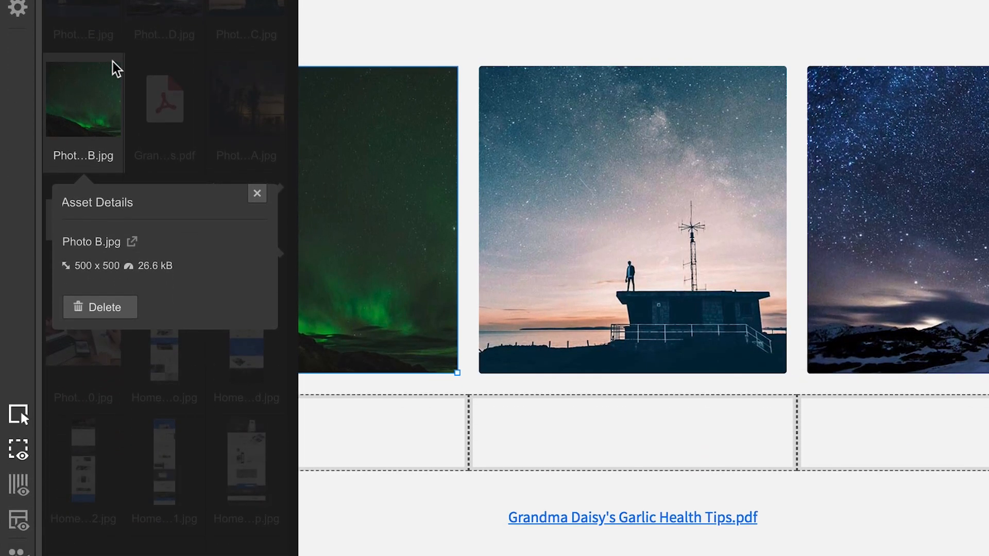
click(100, 307)
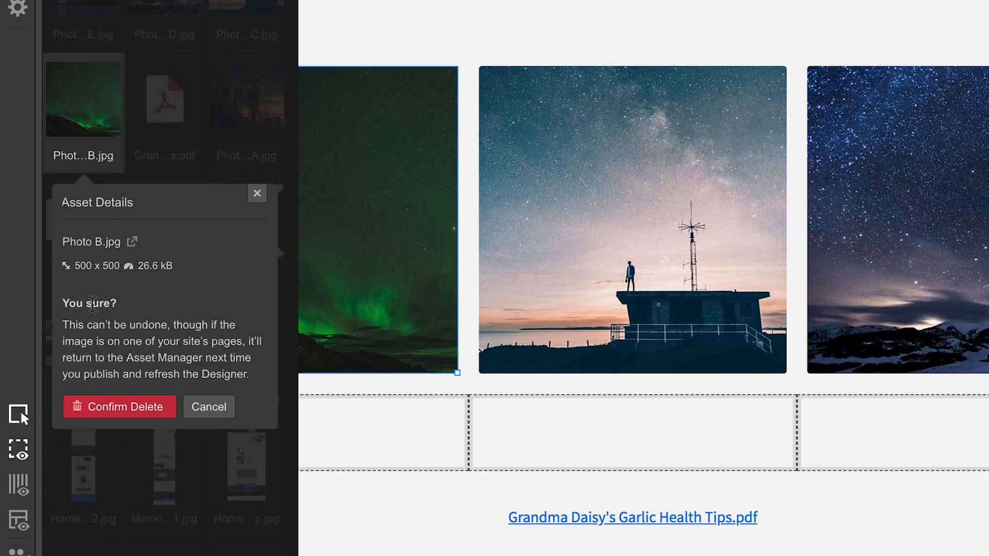
click(119, 407)
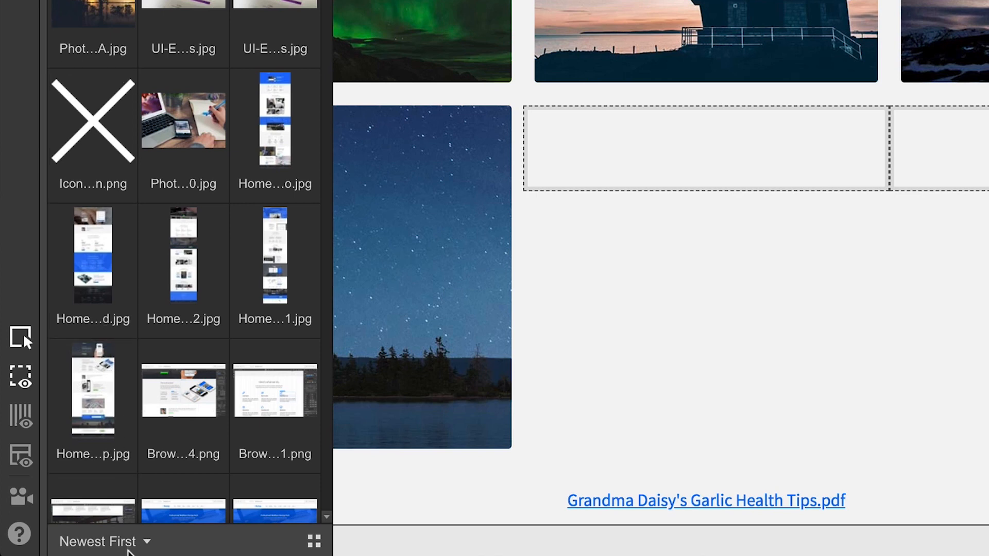
click(103, 542)
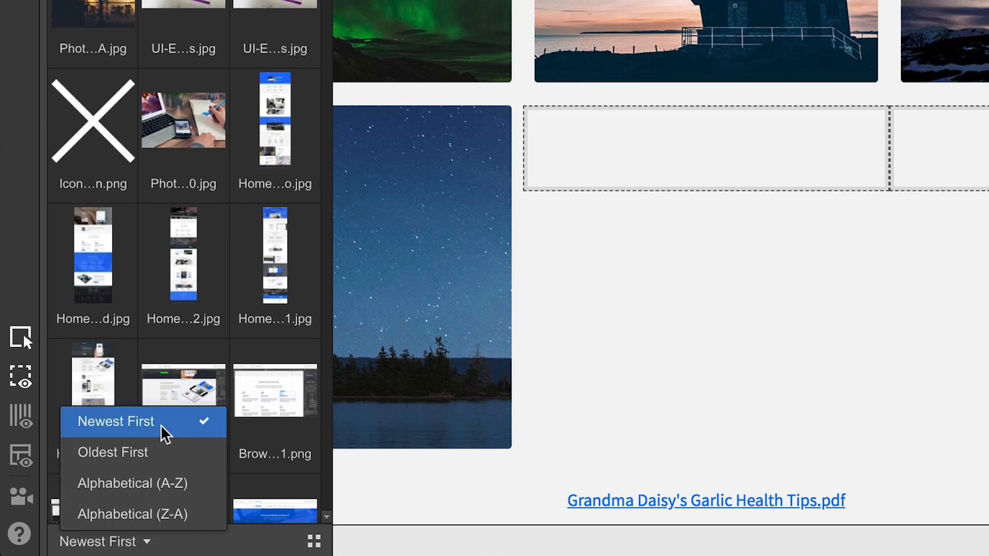
click(116, 421)
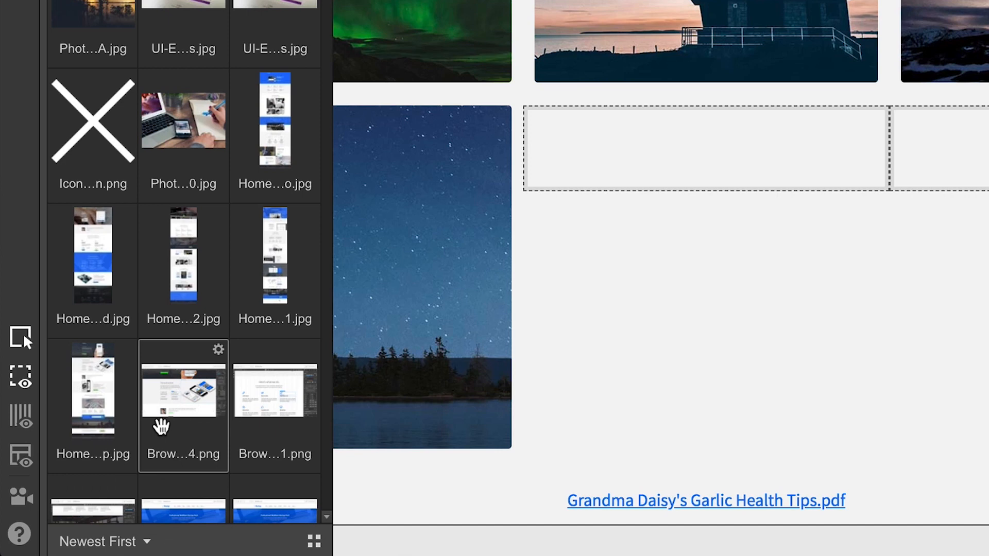
click(316, 540)
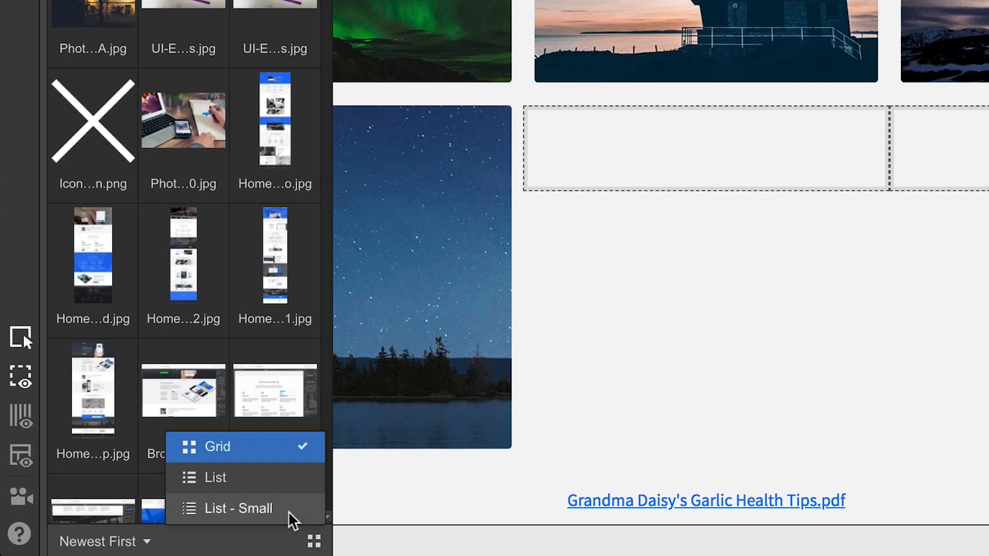
click(214, 478)
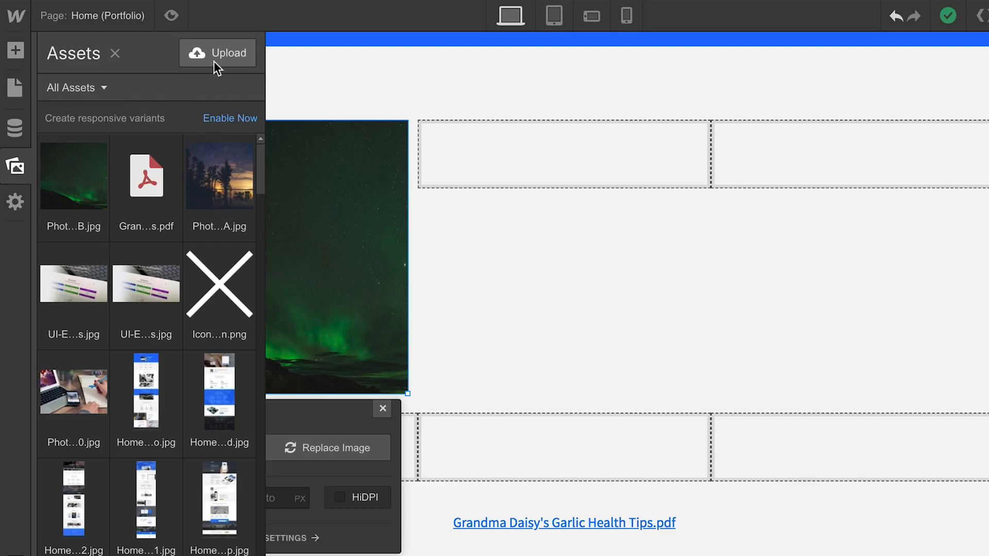
Switch the Assets panel to List view and sort it Alphabetical (A-Z)
click(216, 53)
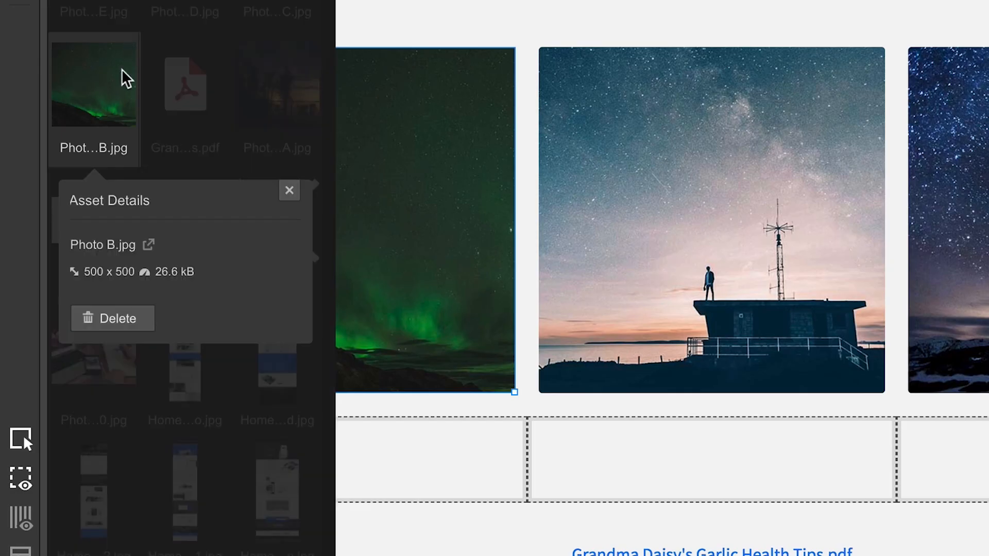
click(112, 319)
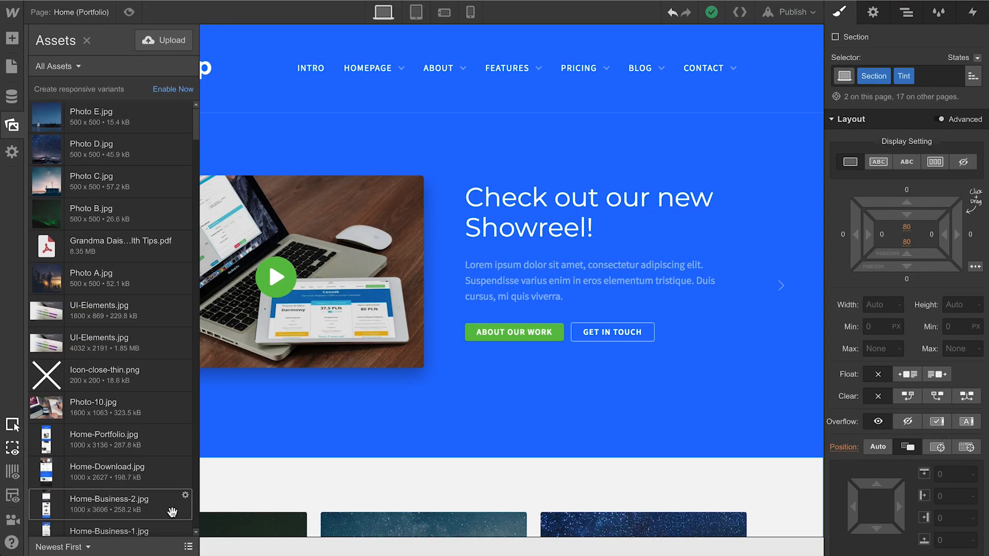
click(62, 547)
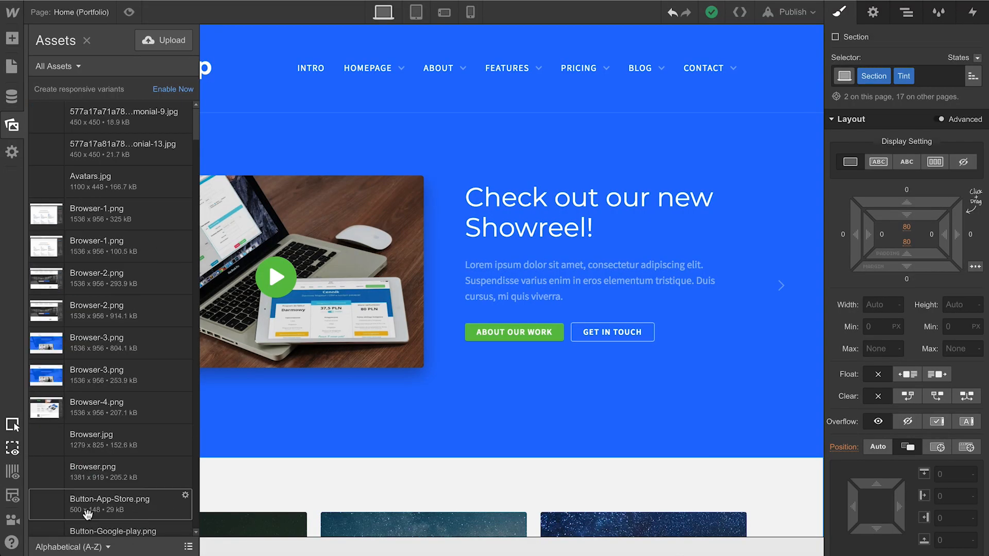
click(67, 547)
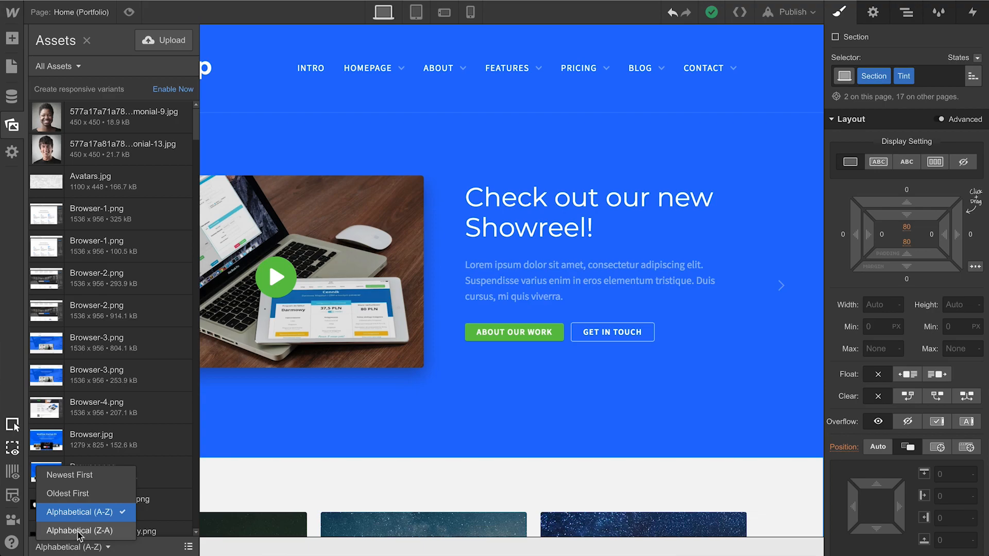